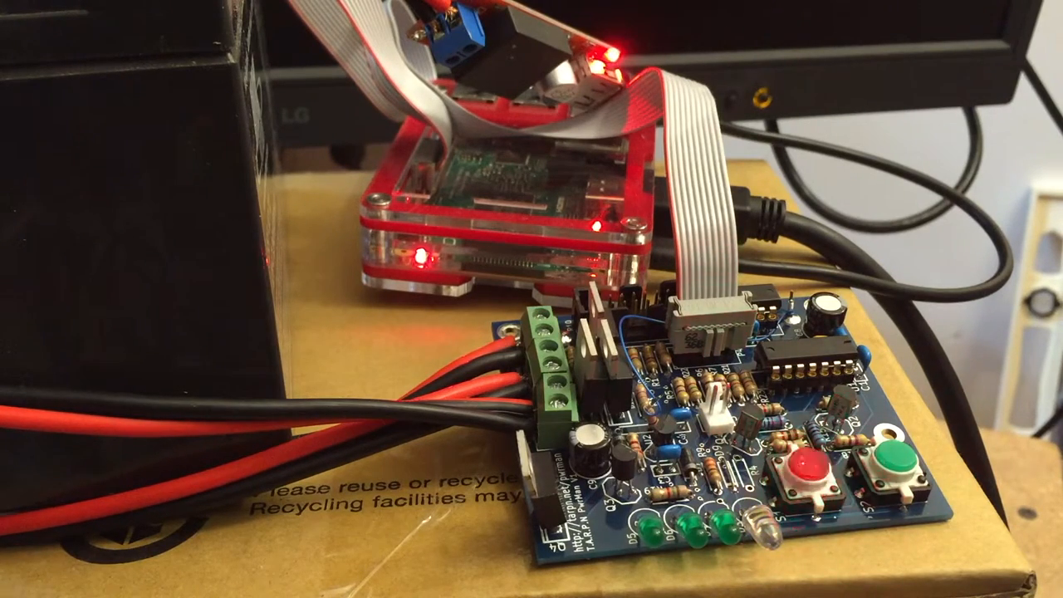
click(806, 465)
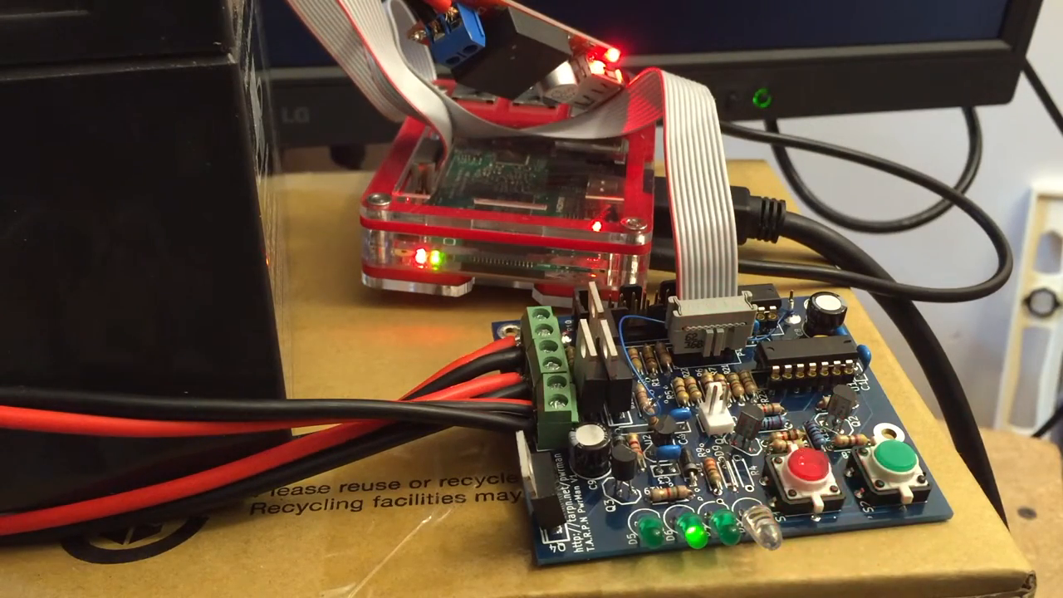
click(810, 469)
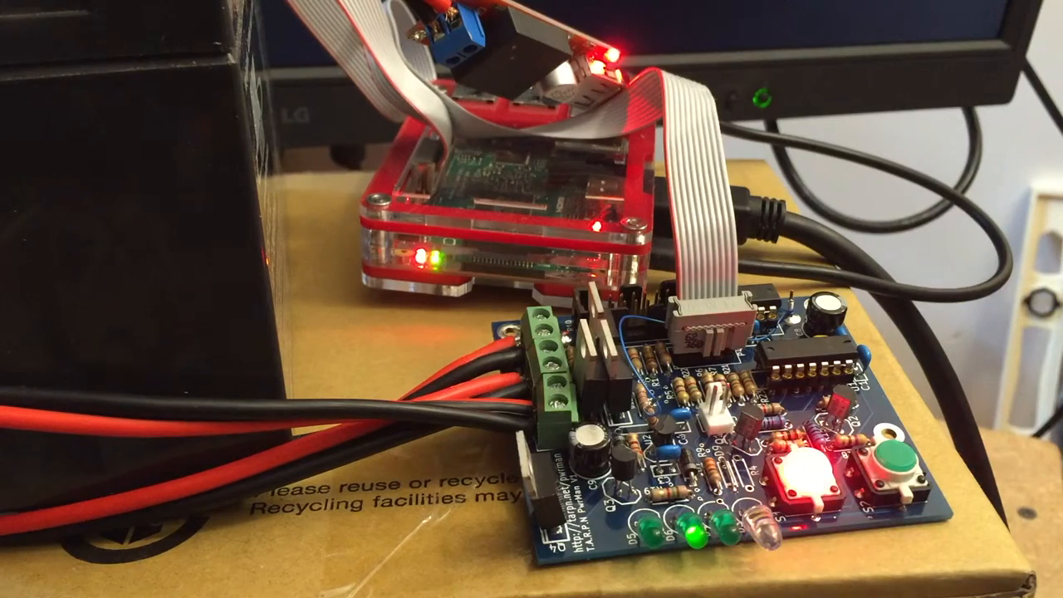